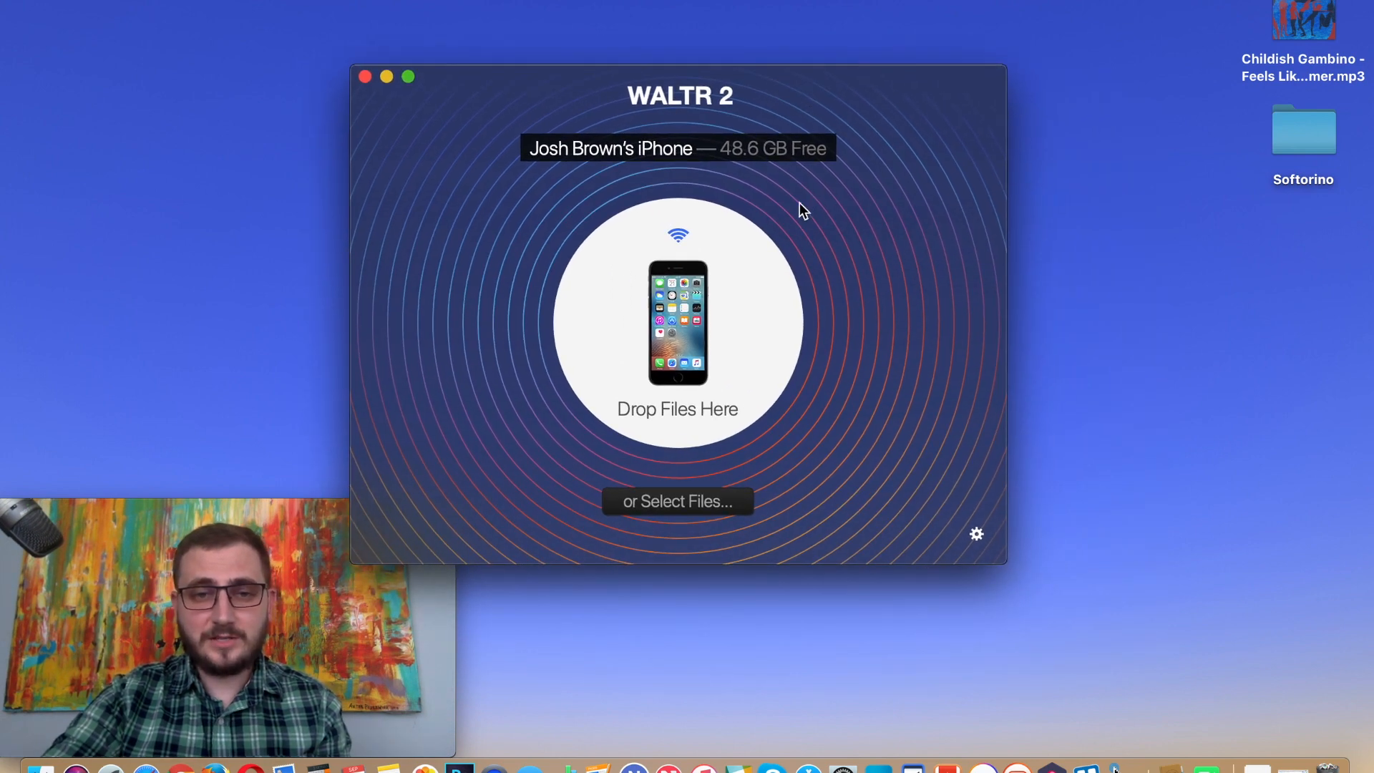
Enable Wi-Fi connectivity for the iPhone in WALTR 2's gear preferences.
left_click(977, 534)
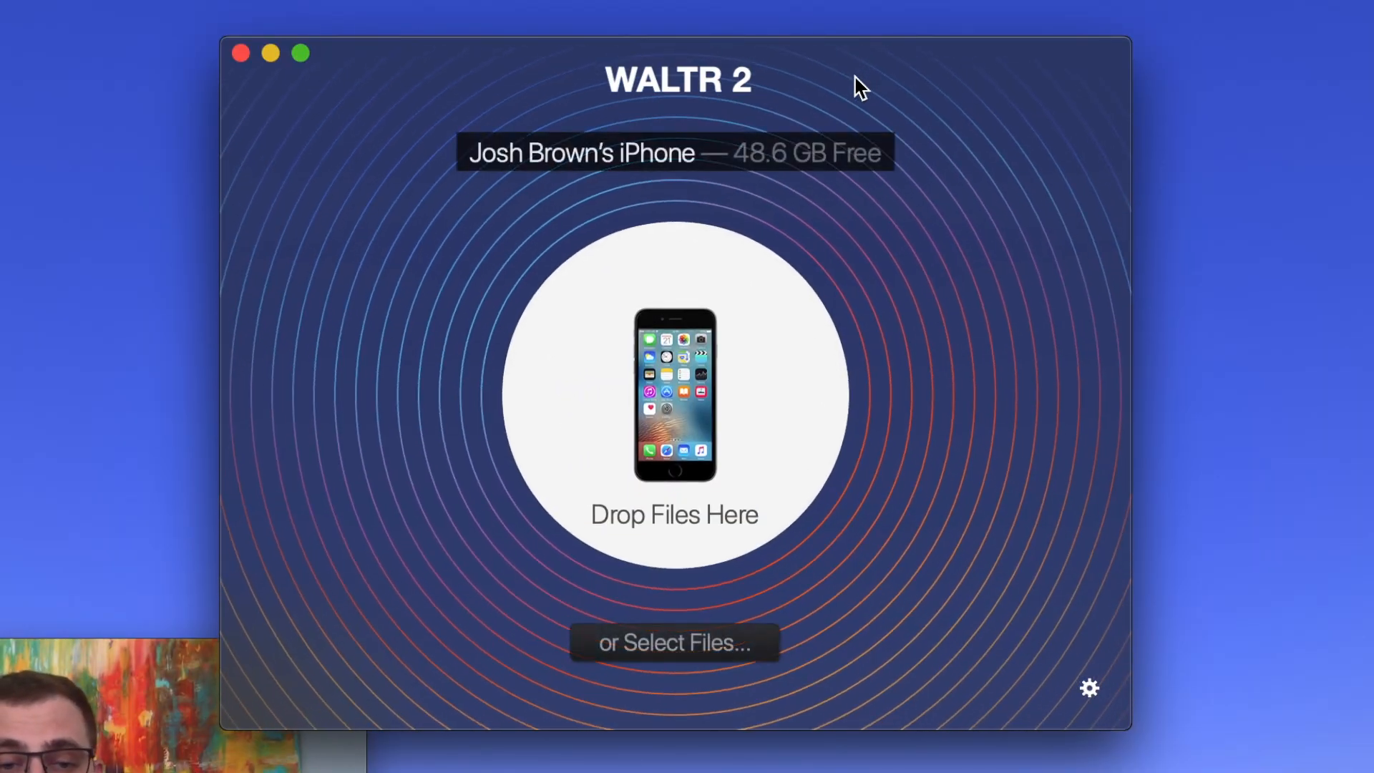
left_click(1089, 689)
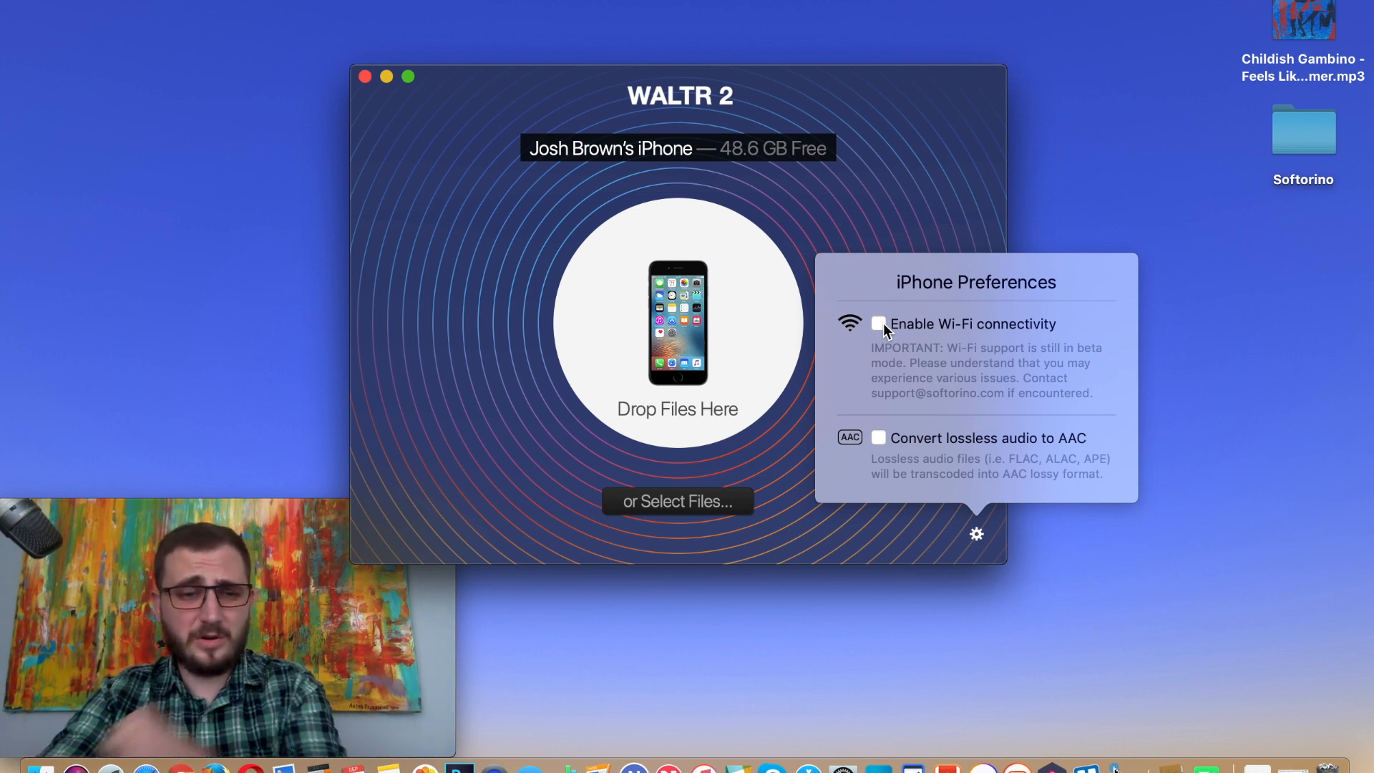
left_click(878, 323)
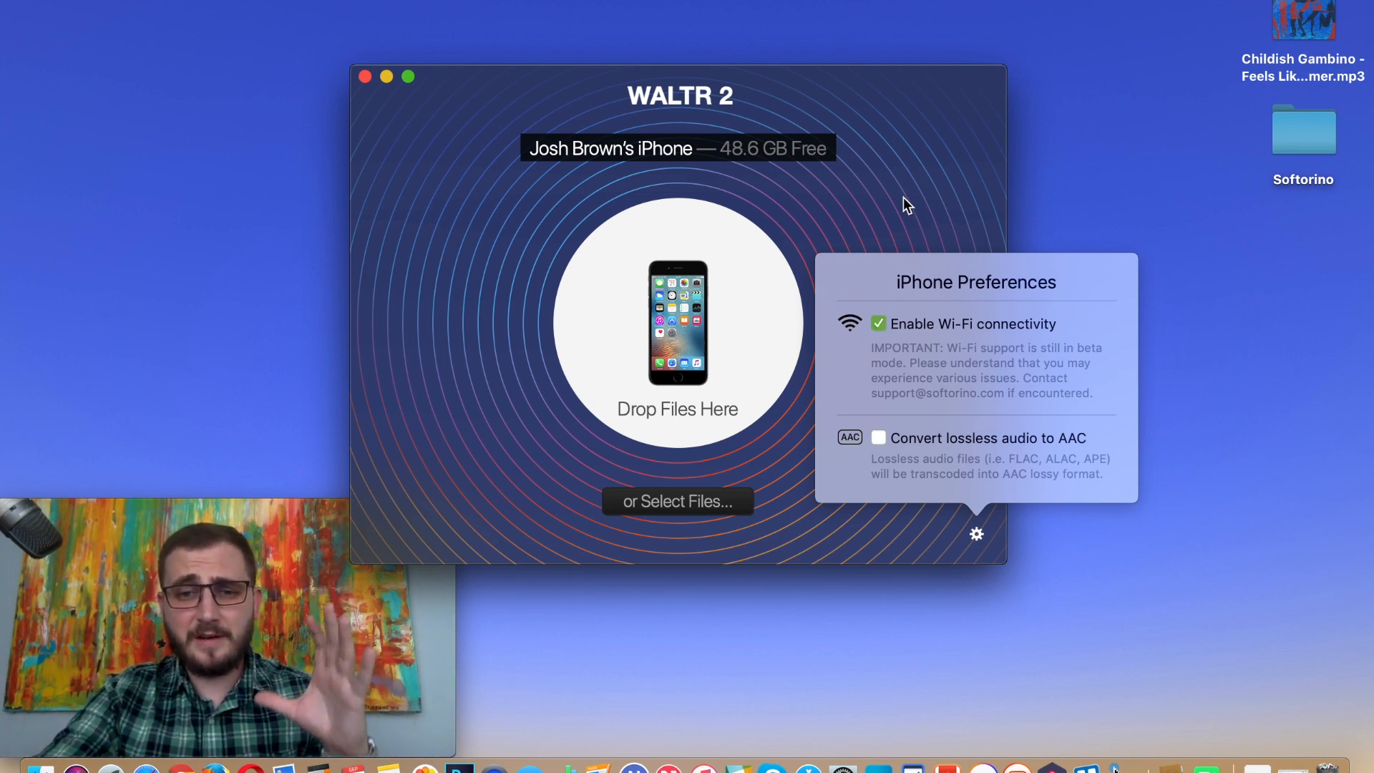
left_click(907, 198)
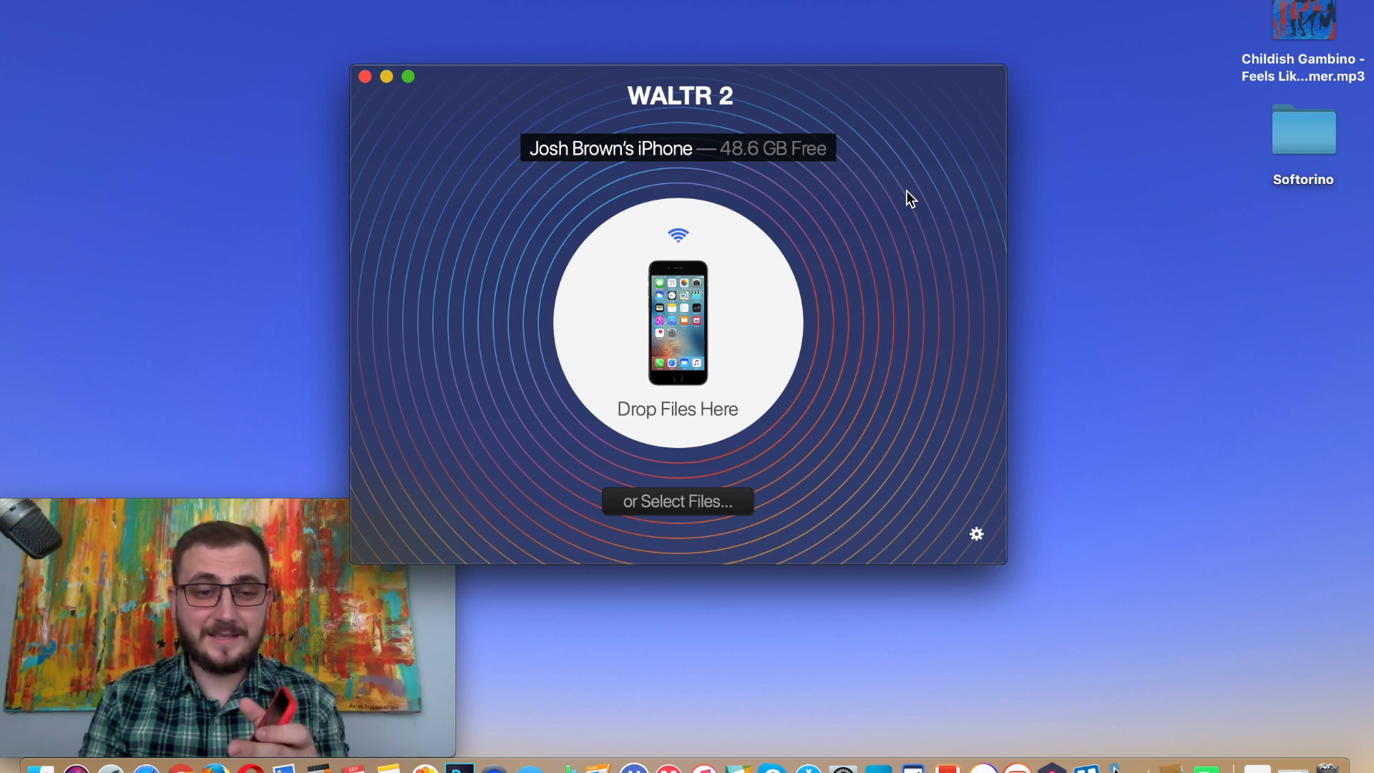
mouse_move(860, 229)
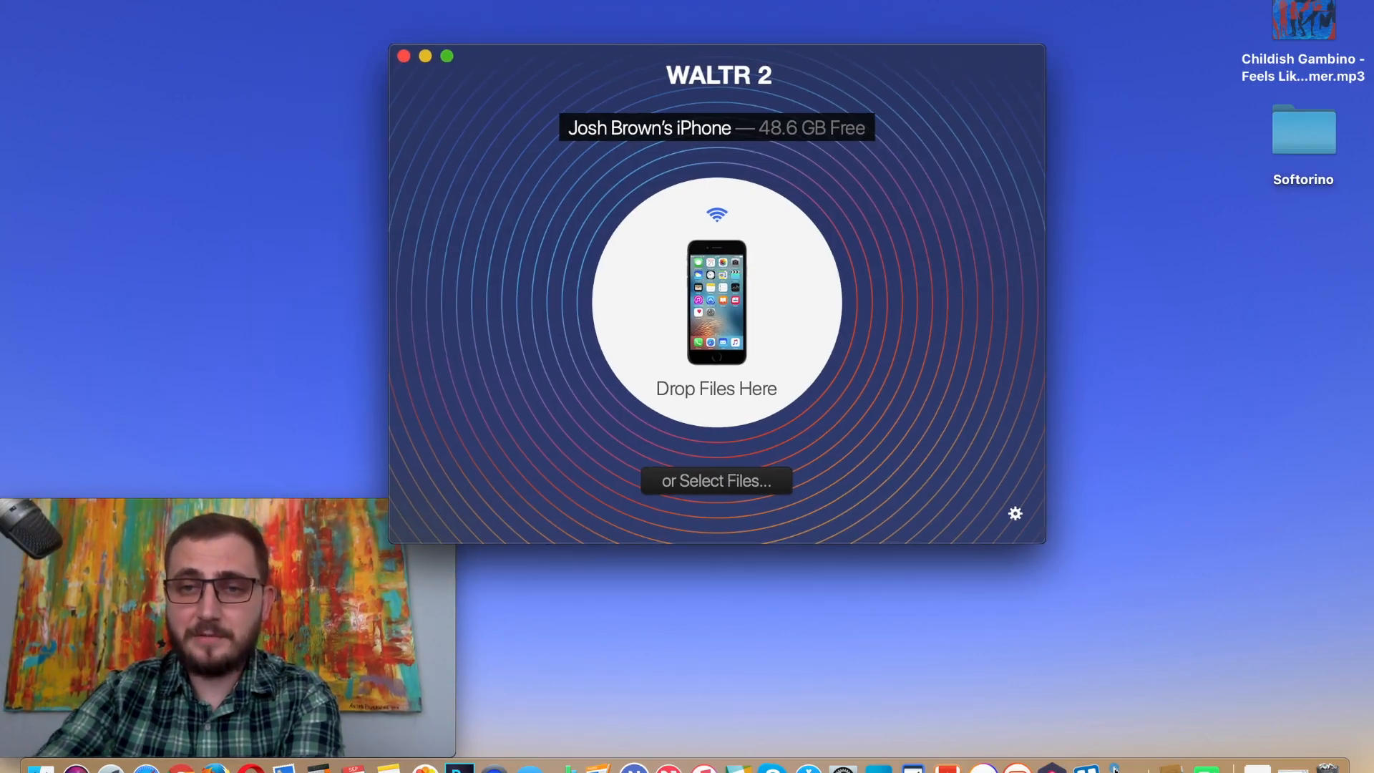
mouse_move(1357, 60)
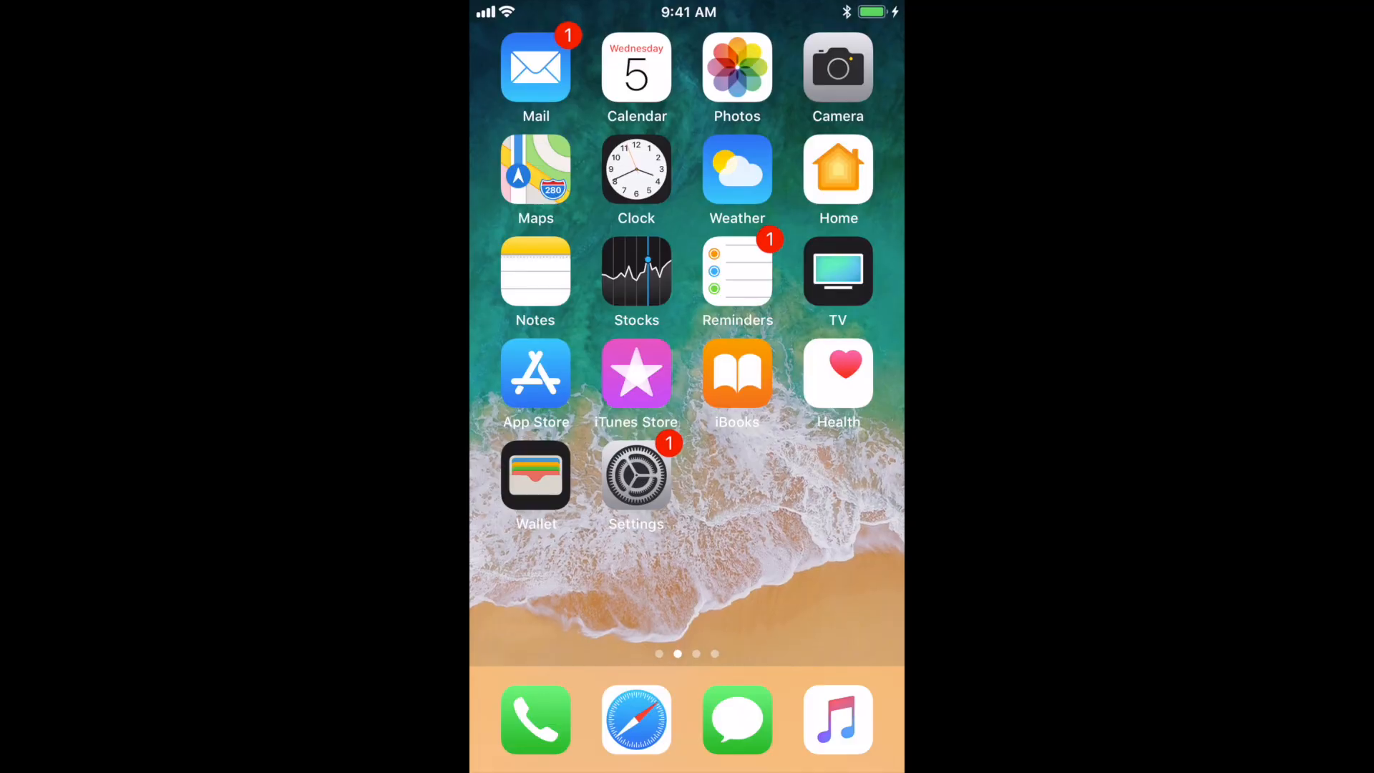
Browse the home screen pages and launch the Music app from the dock.
scroll("left", 3)
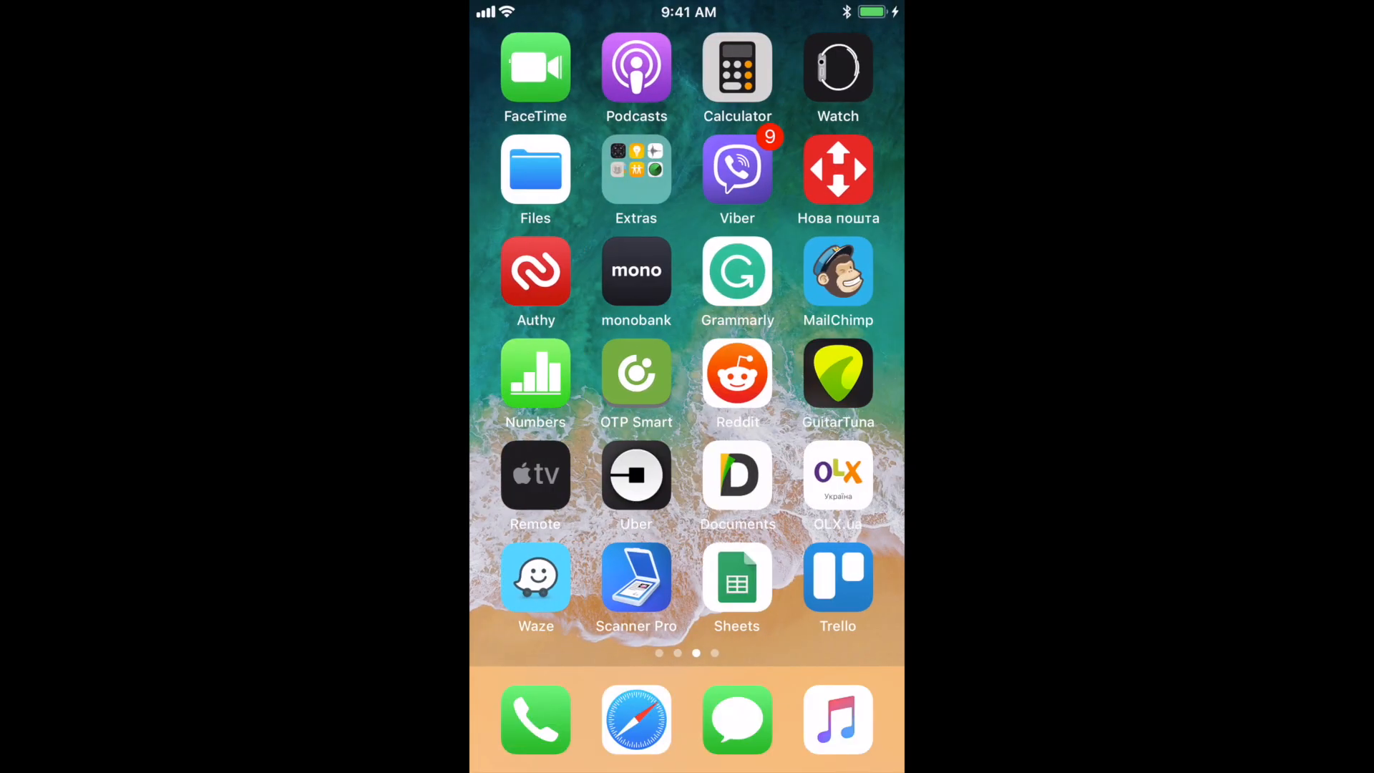
scroll("right", 3)
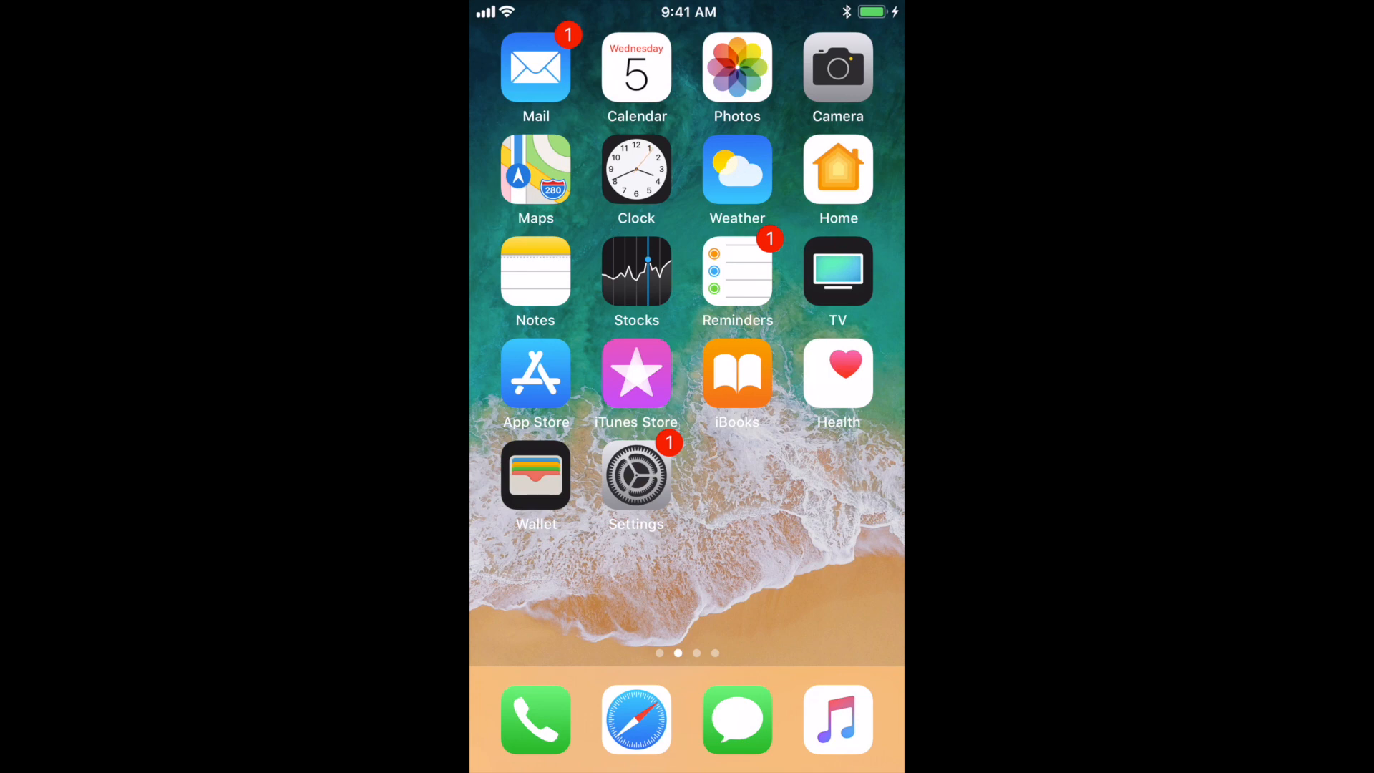
left_click(837, 720)
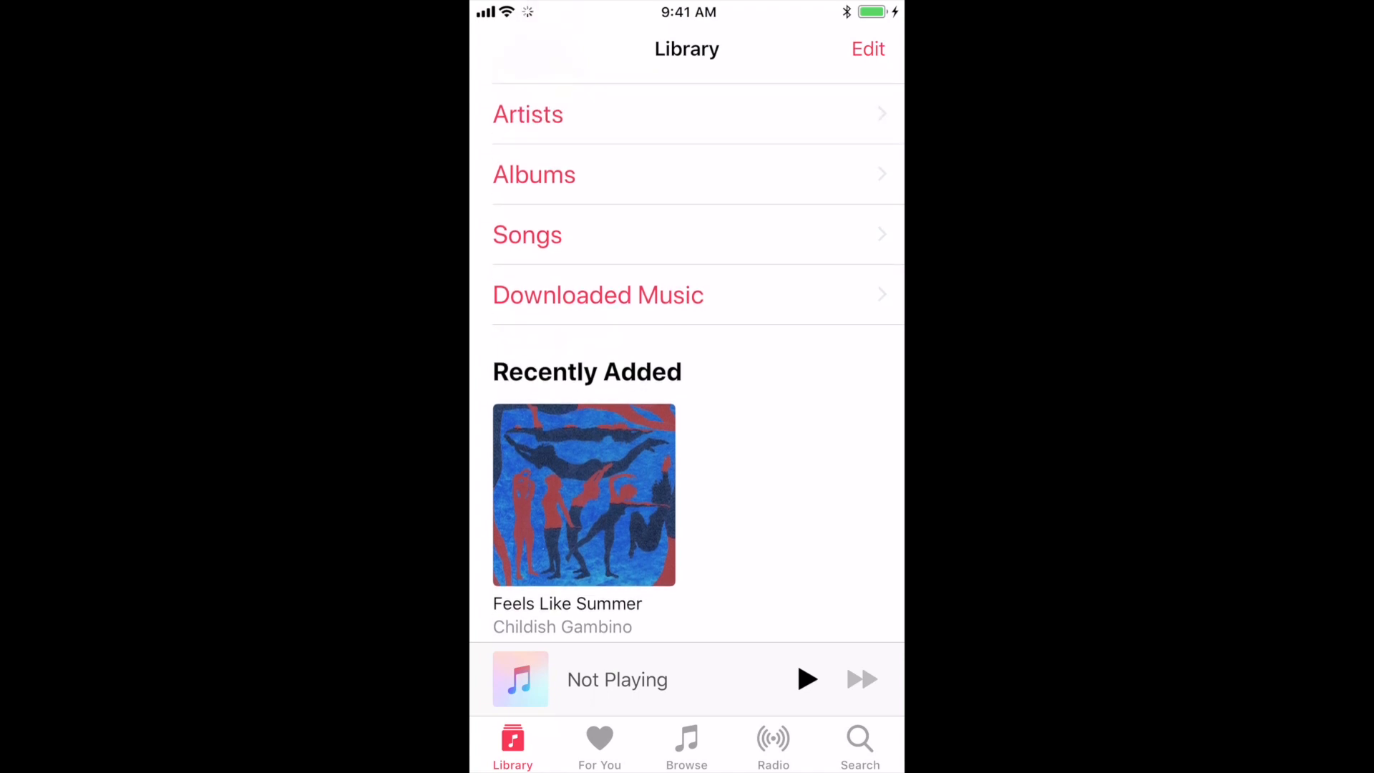
Play 'Feels Like Summer' from the Summer Pack album under Recently Added, then pause it.
left_click(584, 494)
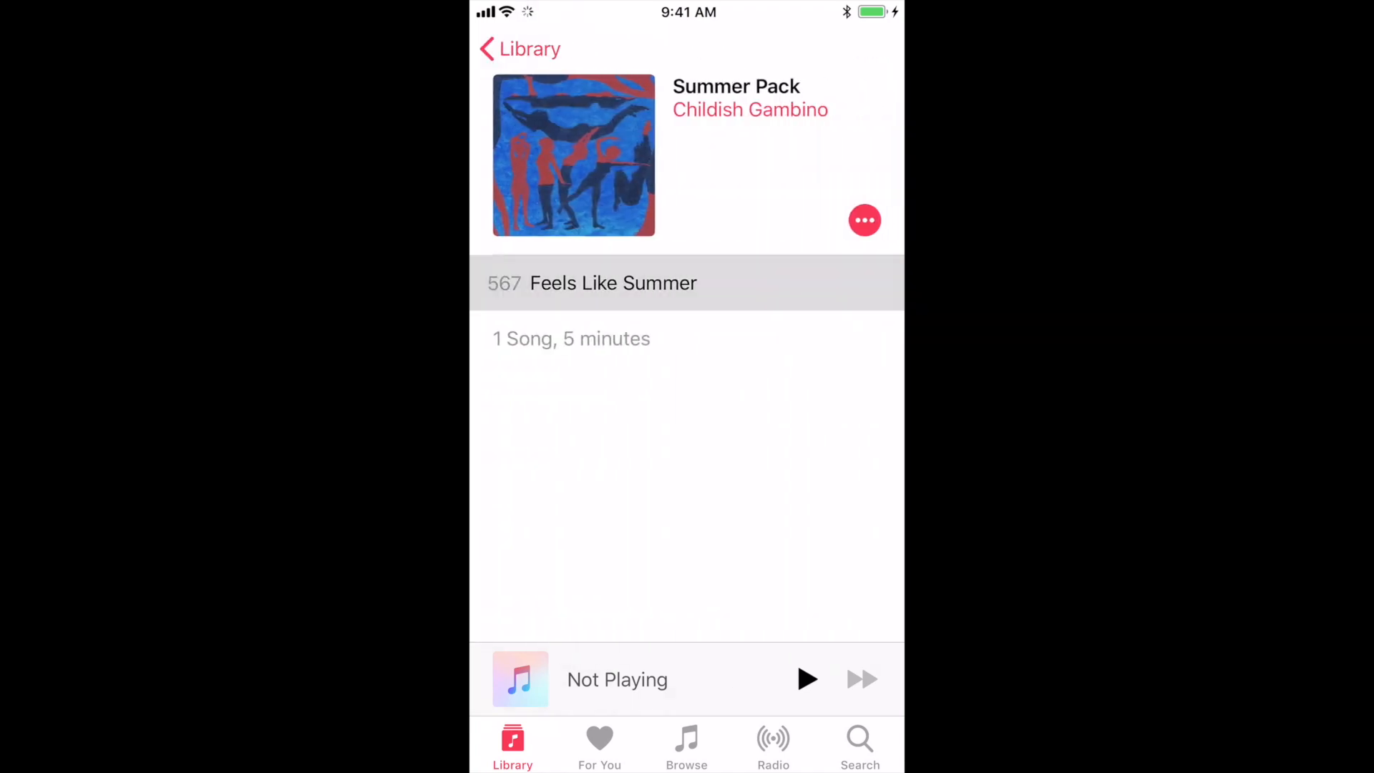
left_click(614, 282)
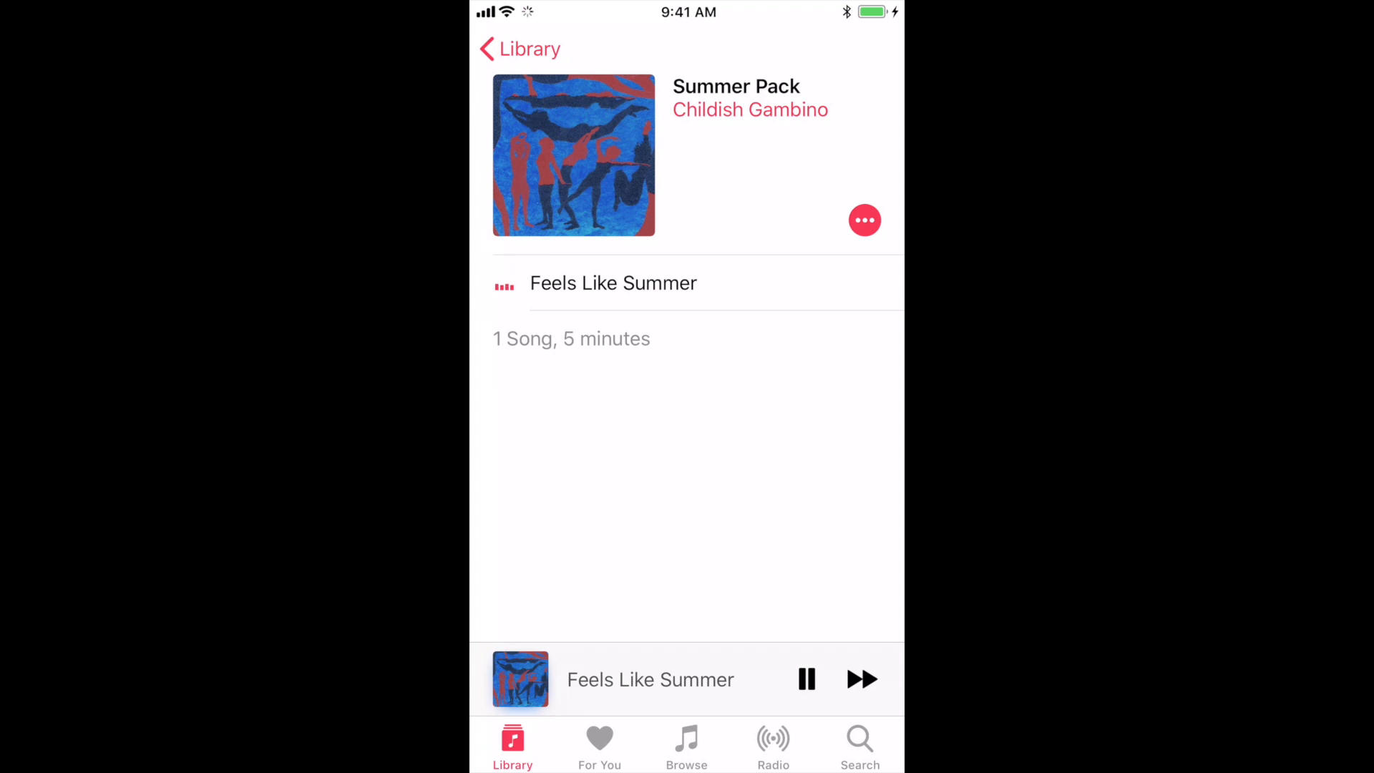
left_click(805, 679)
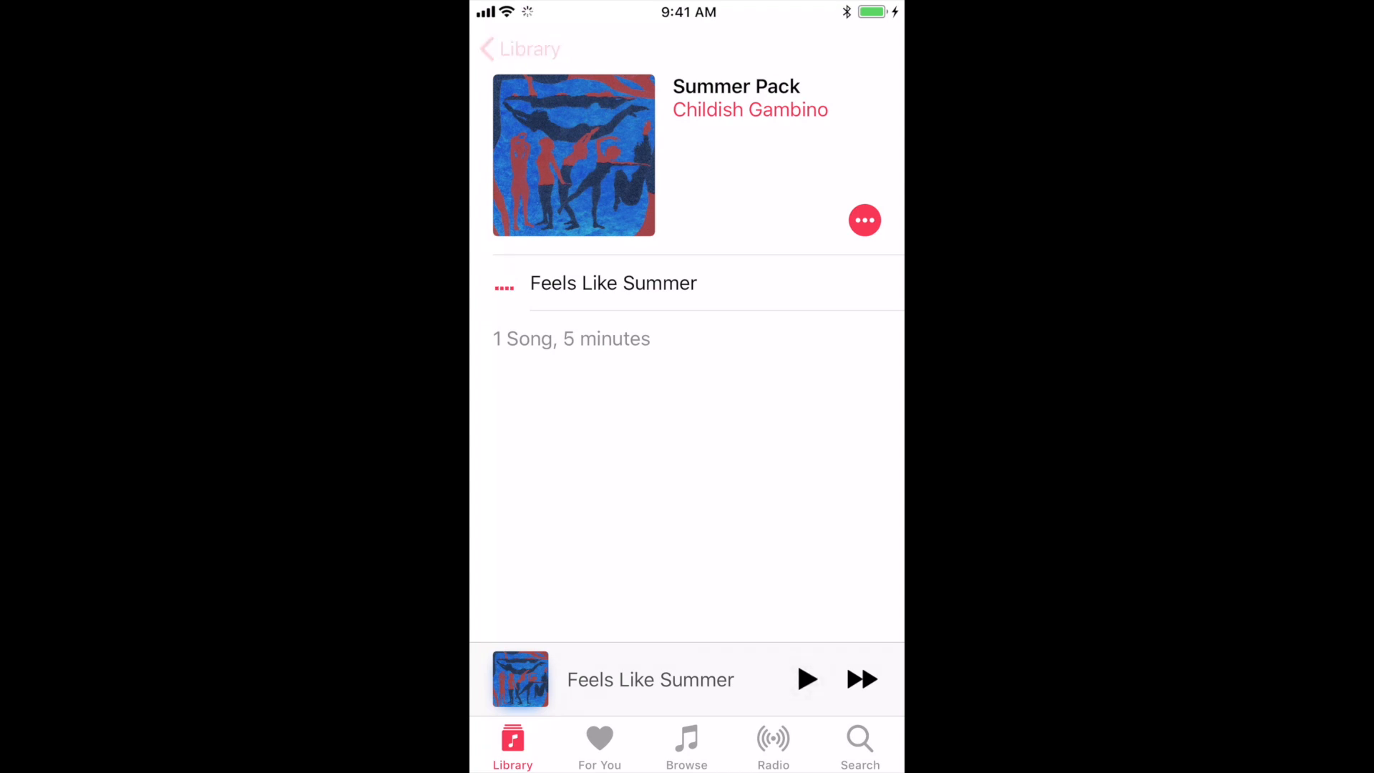
left_click(518, 49)
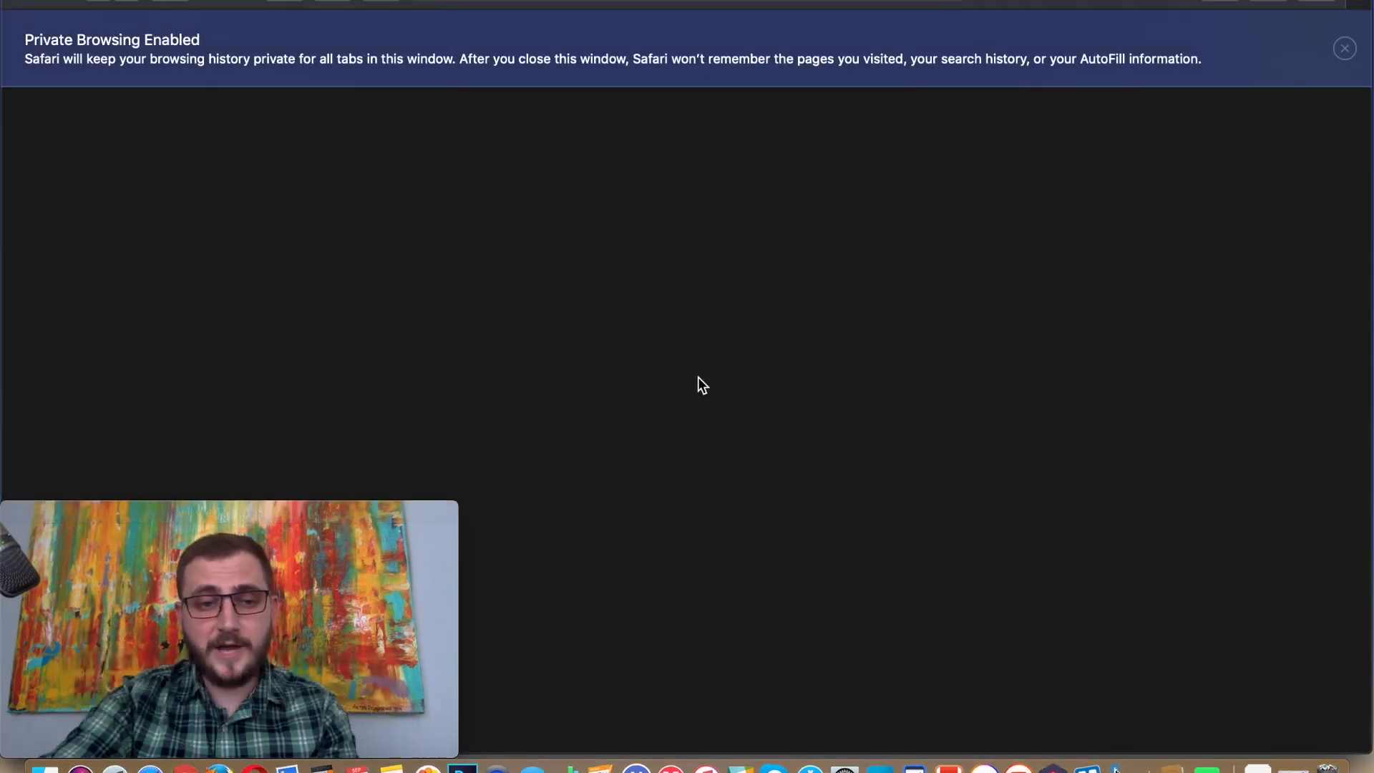
Load softorino.com and scroll through the WALTR 2 and YouTube Converter 2 sections.
type("softorino.com")
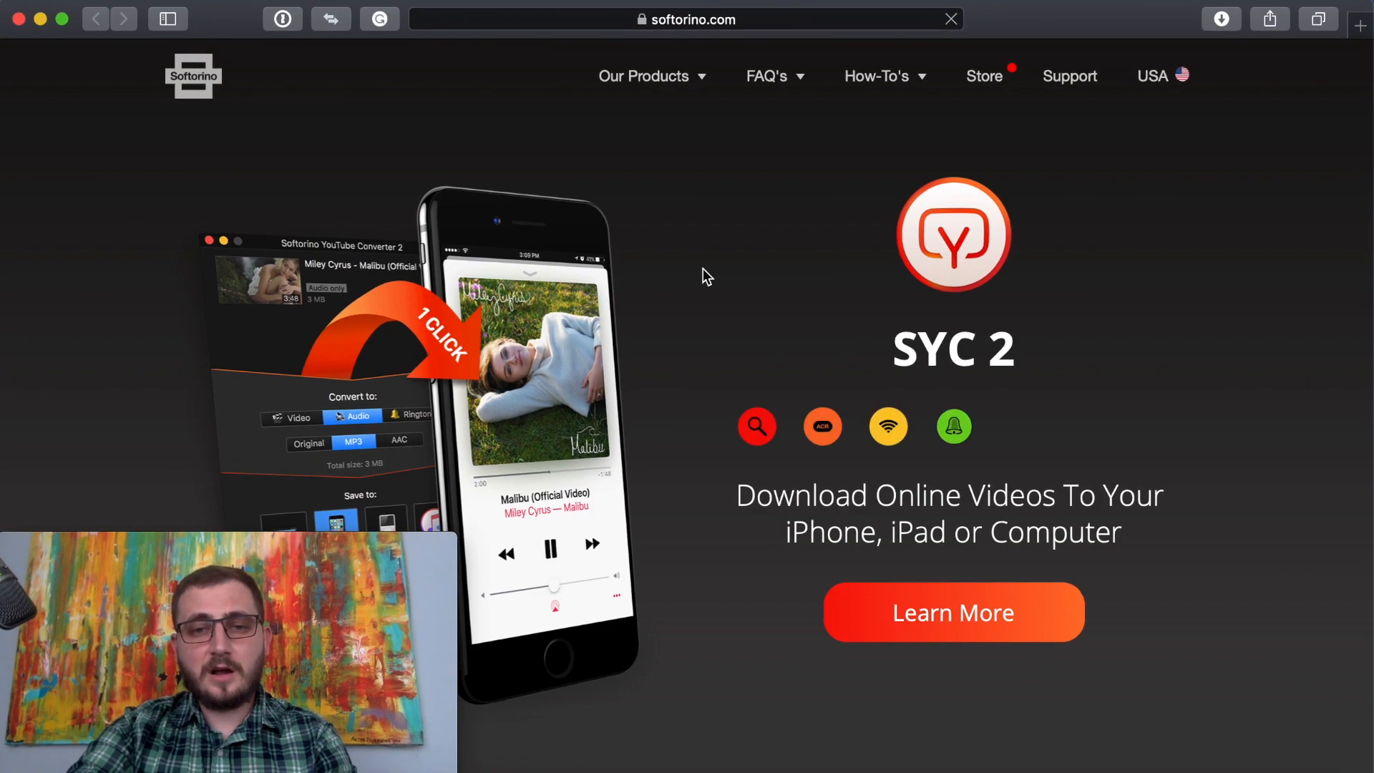
scroll("down", 3)
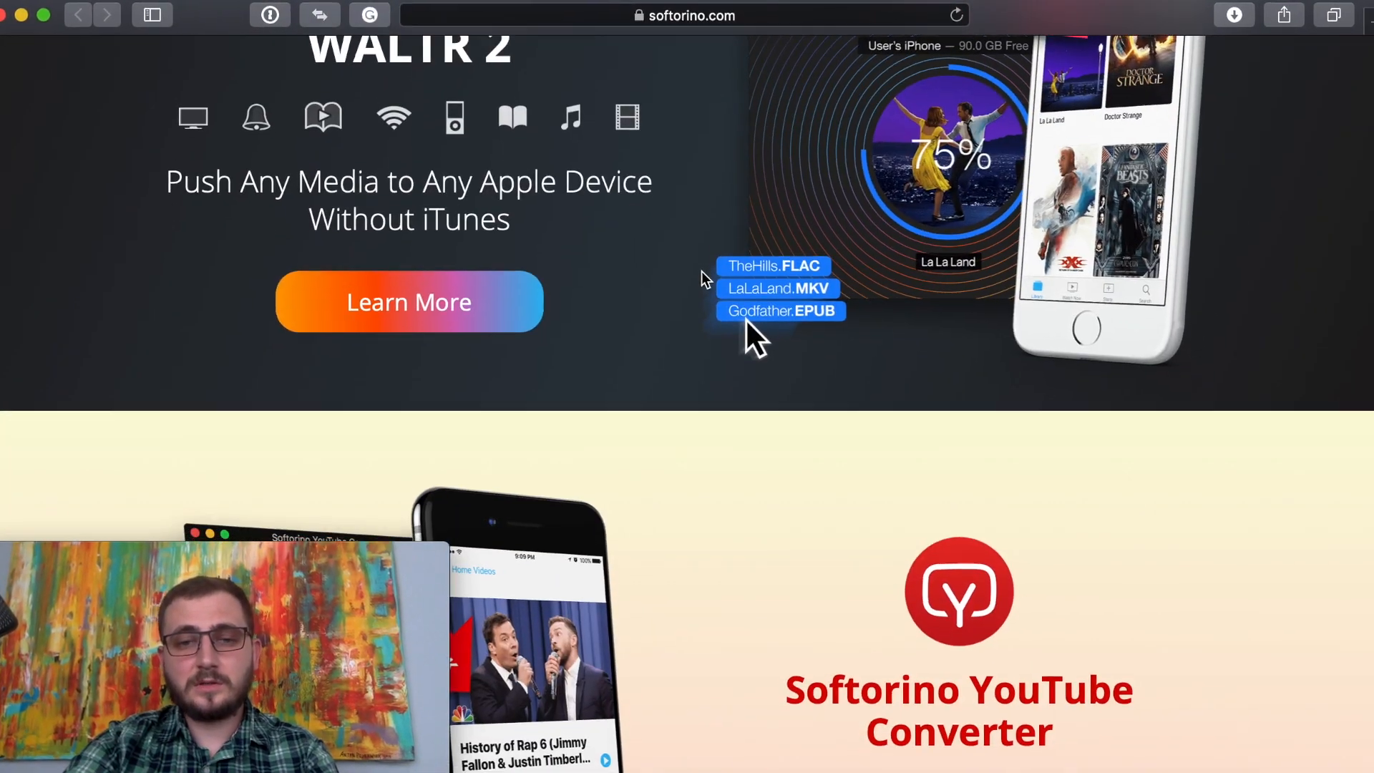
scroll("down", 3)
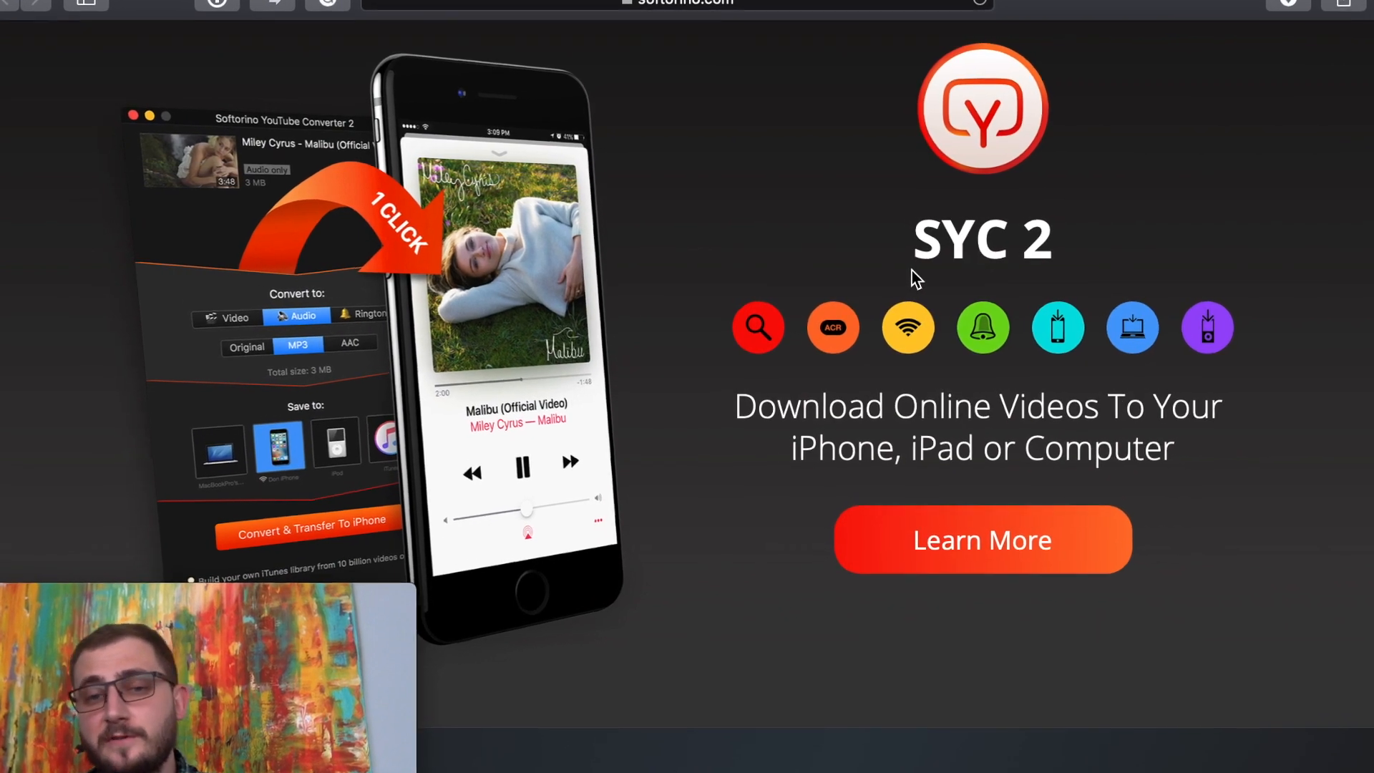
scroll("down", 3)
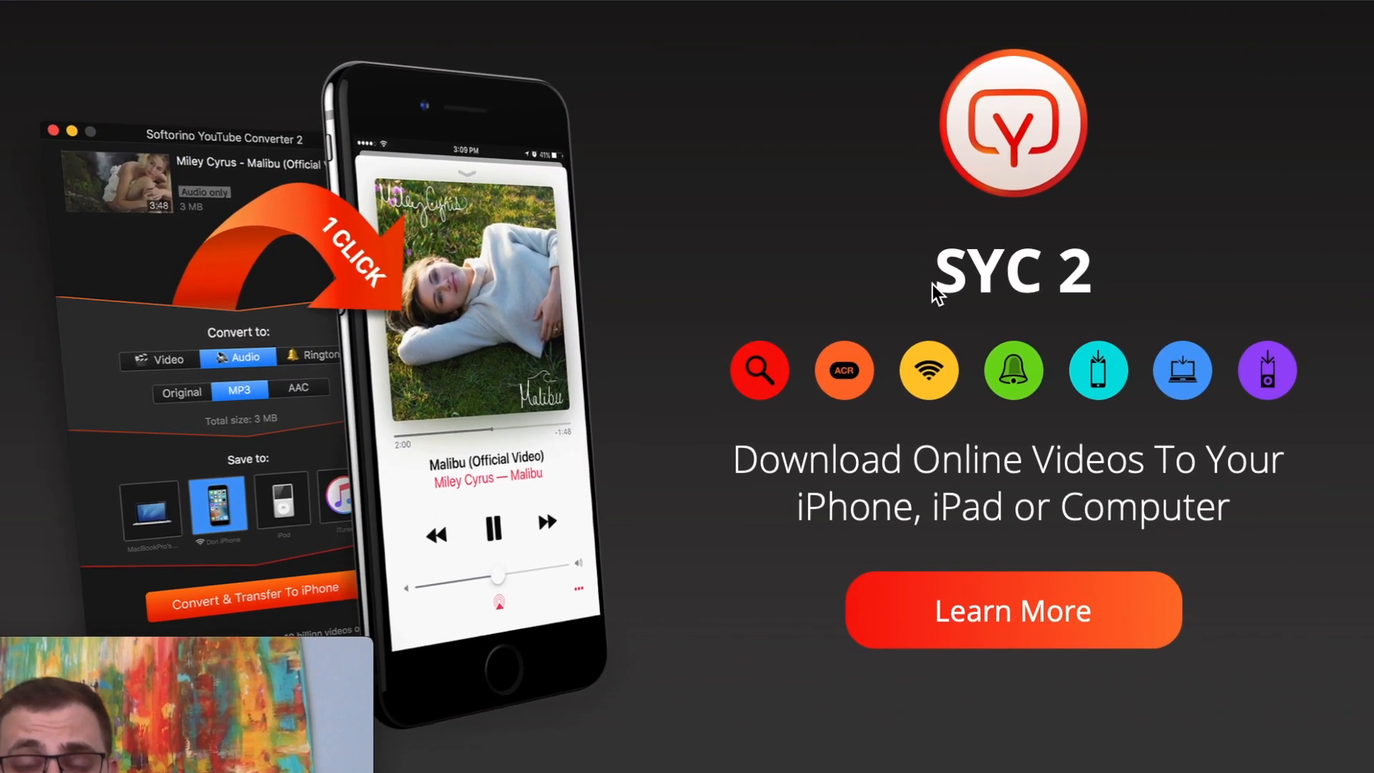
scroll("down", 3)
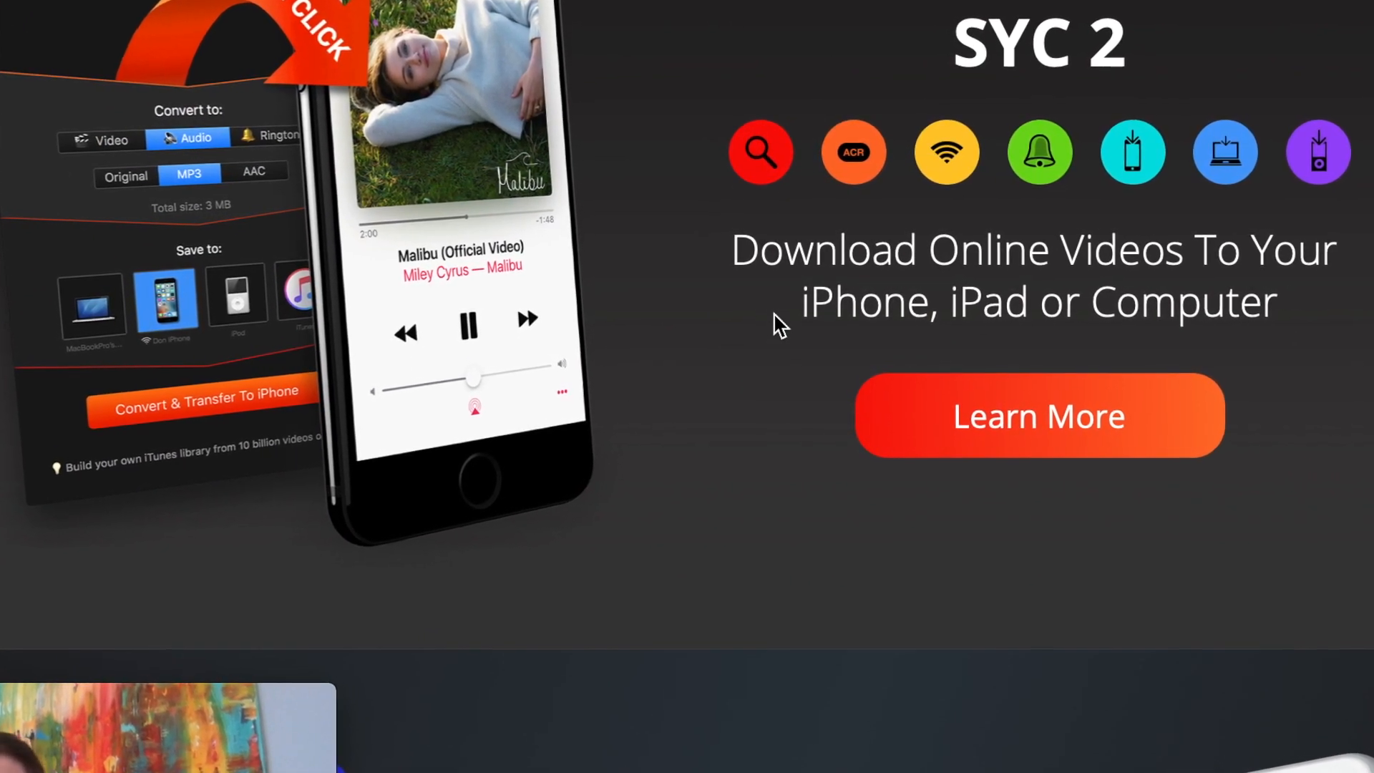
scroll("up", 3)
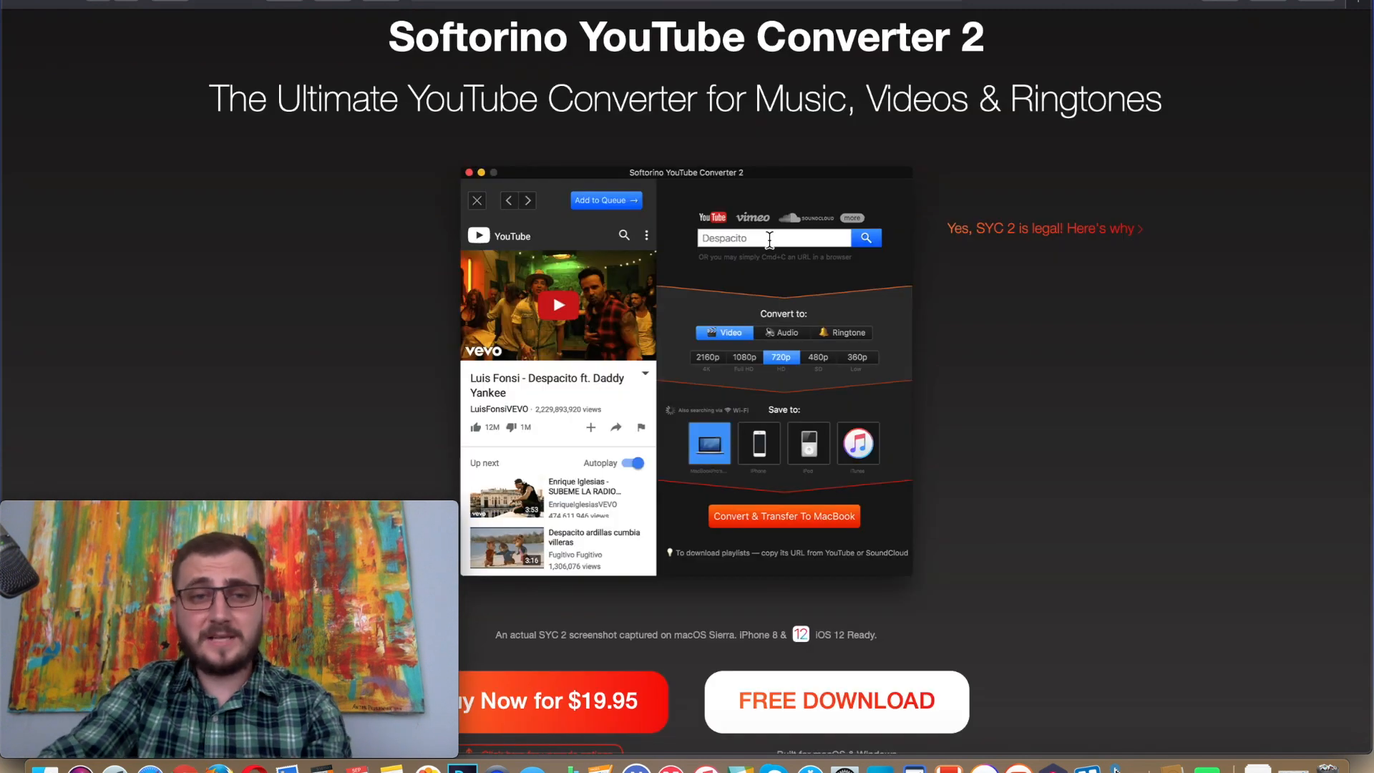
scroll("down", 3)
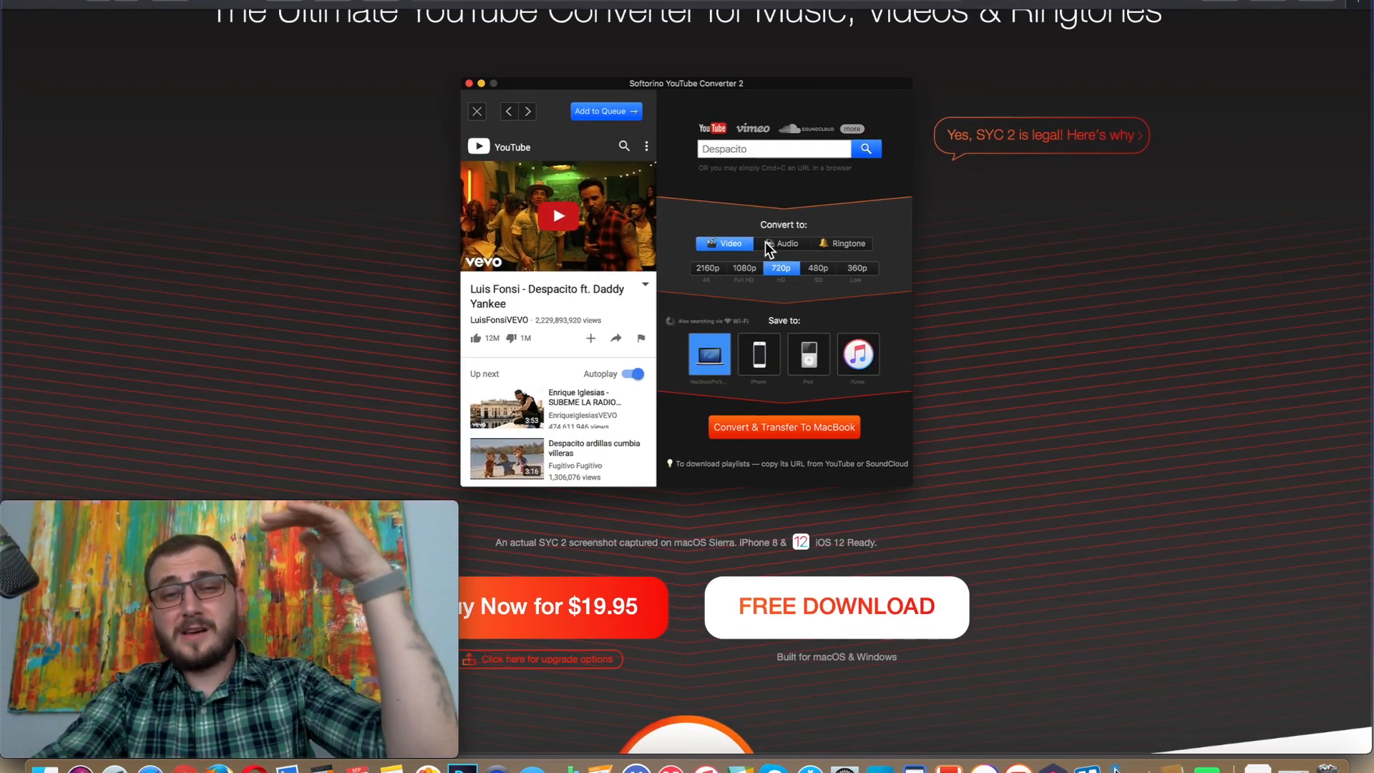
scroll("up", 3)
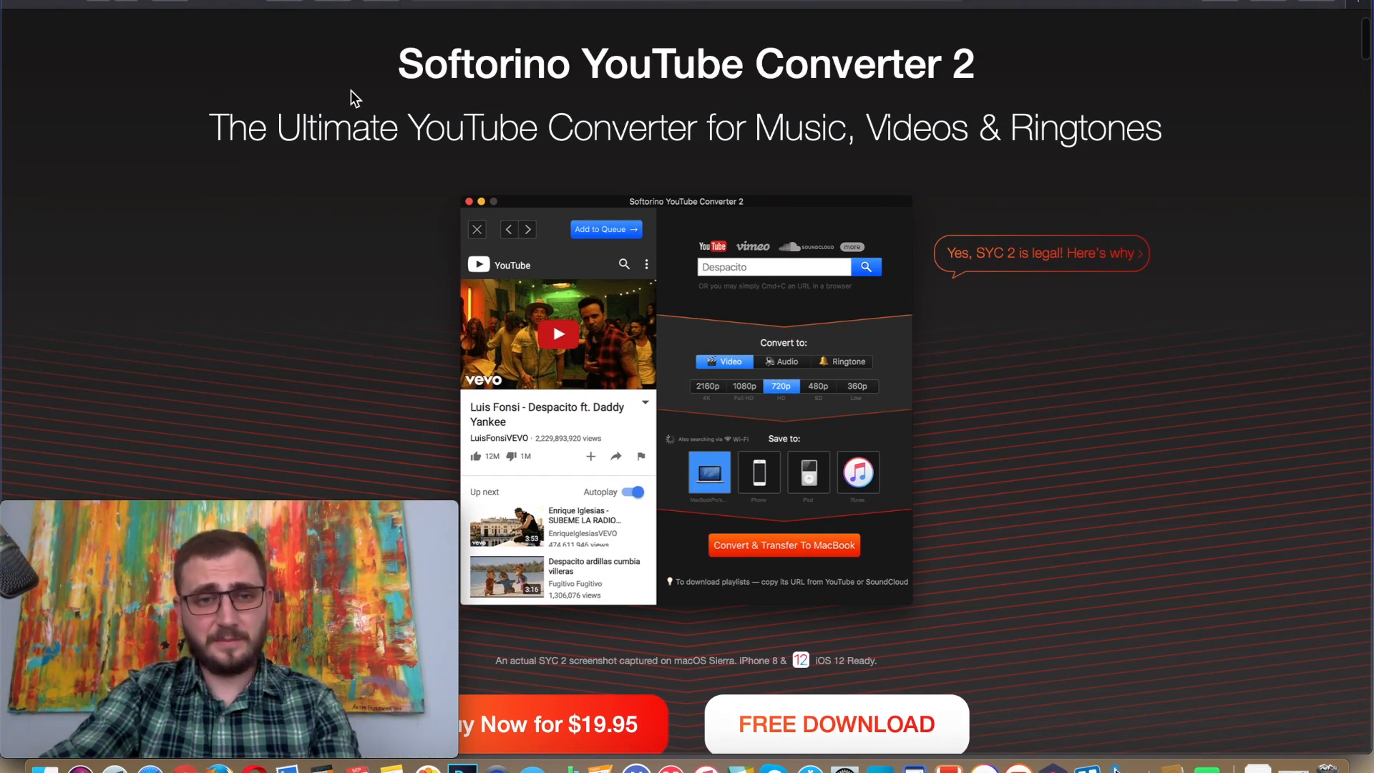
scroll("down", 3)
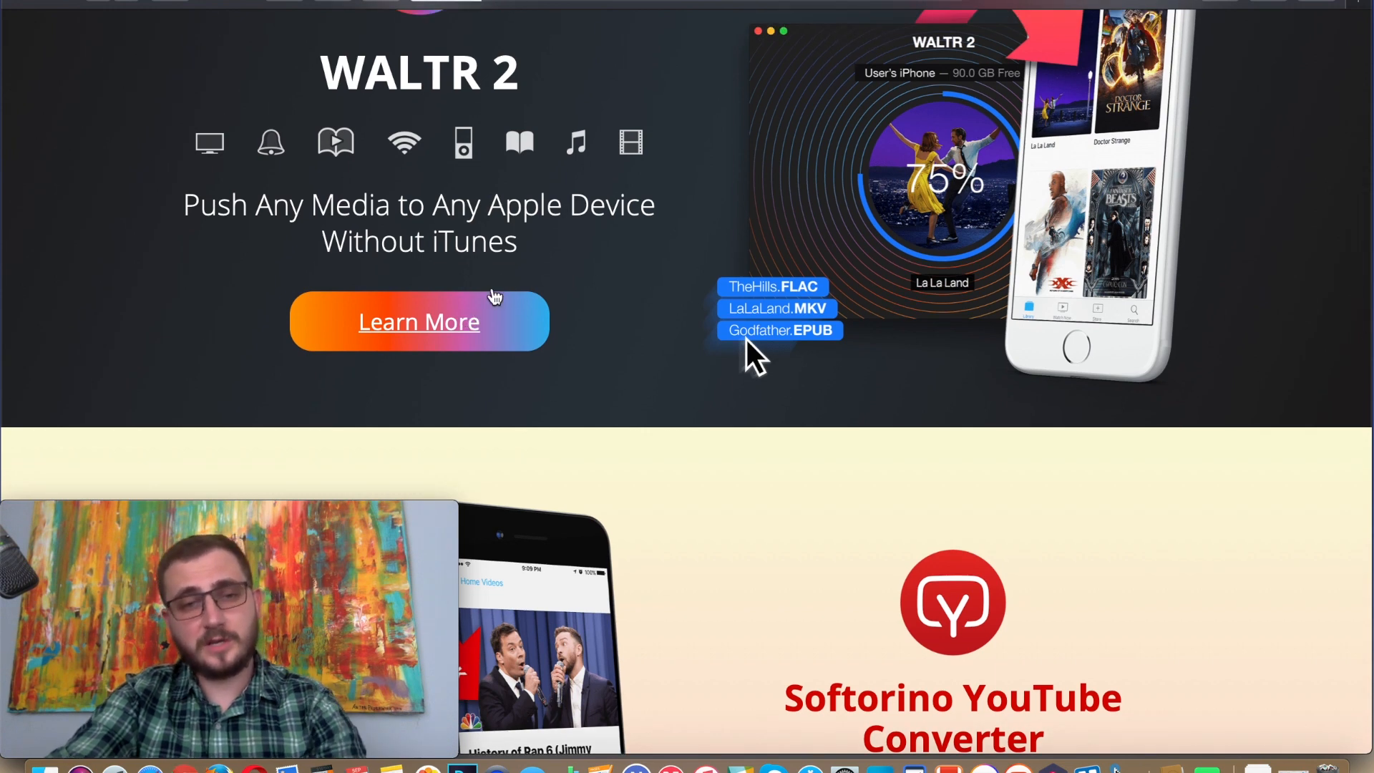
mouse_move(698, 233)
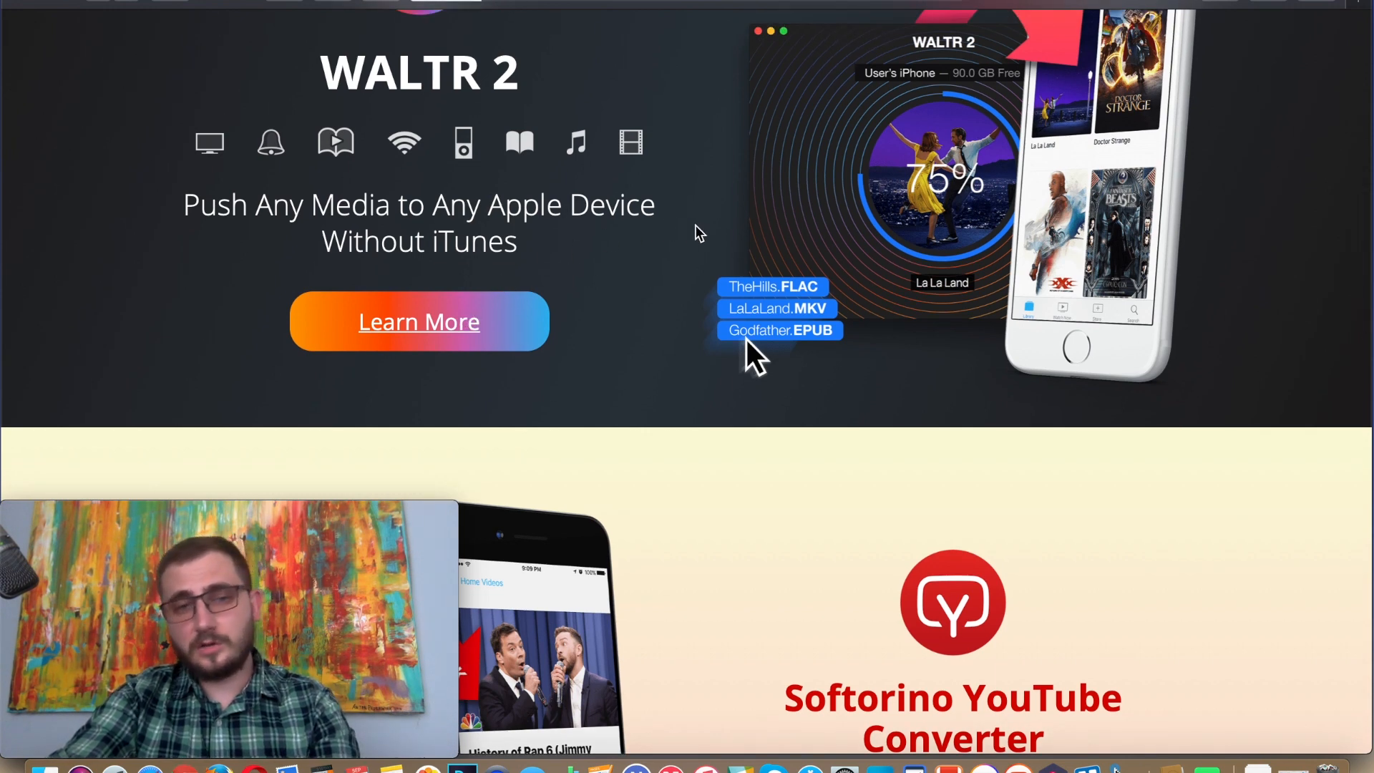
Scroll the WALTR 2 product page down to its 'More to it than meets the eye' features.
scroll("up", 3)
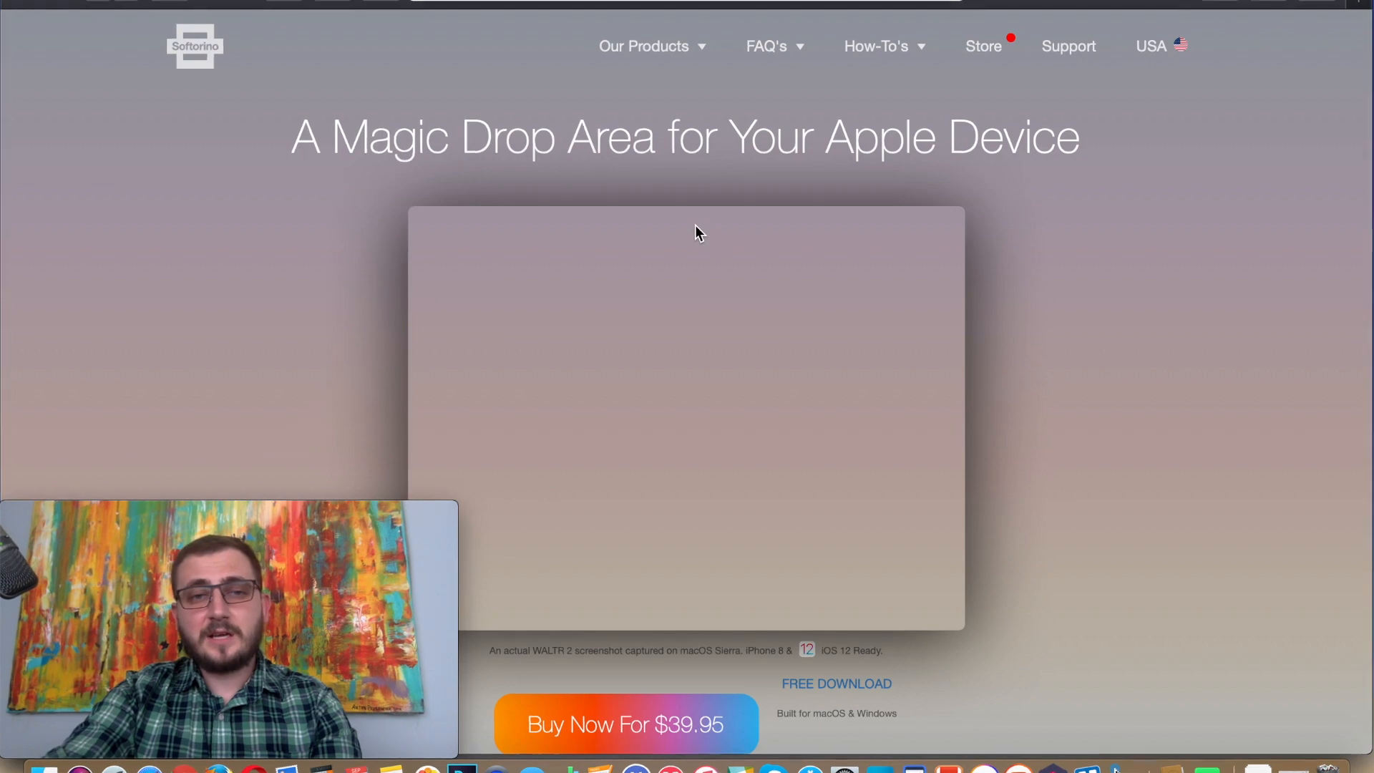
scroll("down", 3)
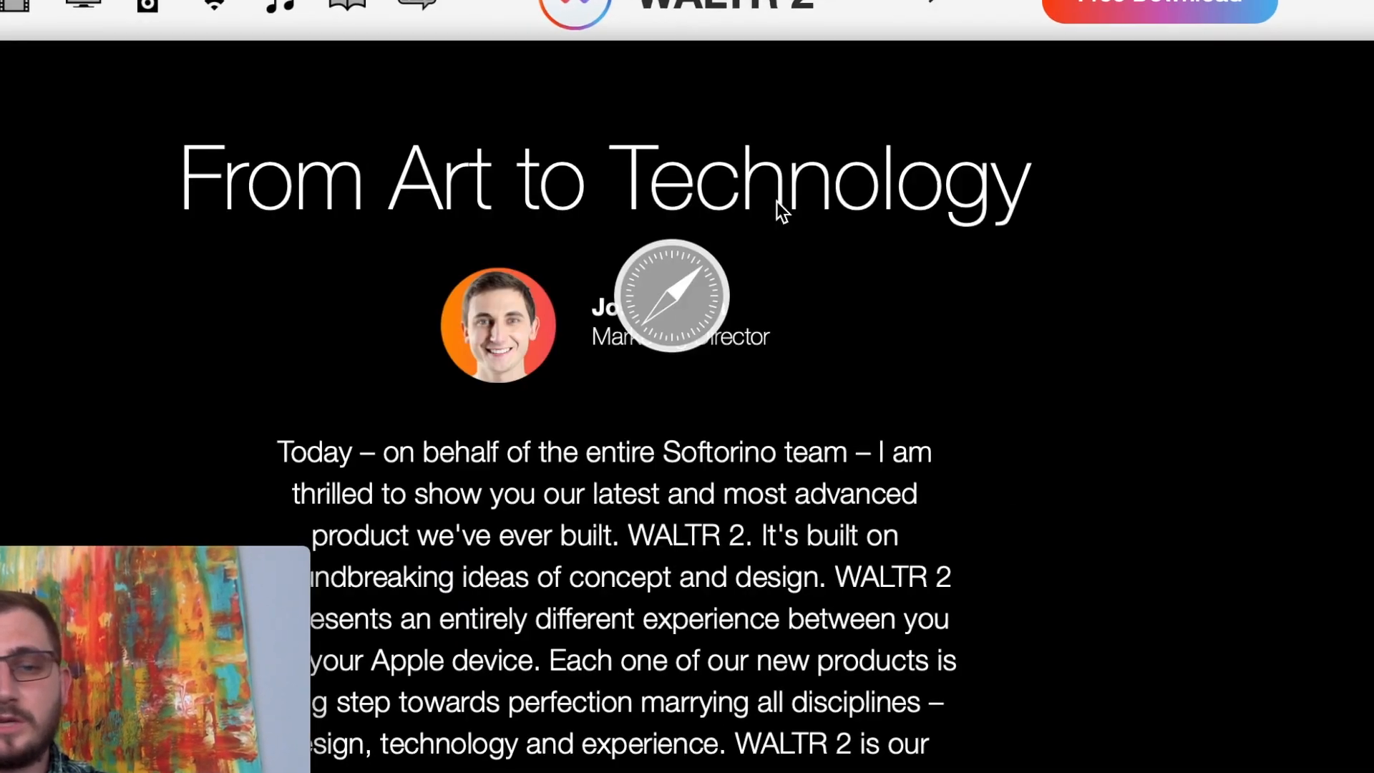
scroll("down", 3)
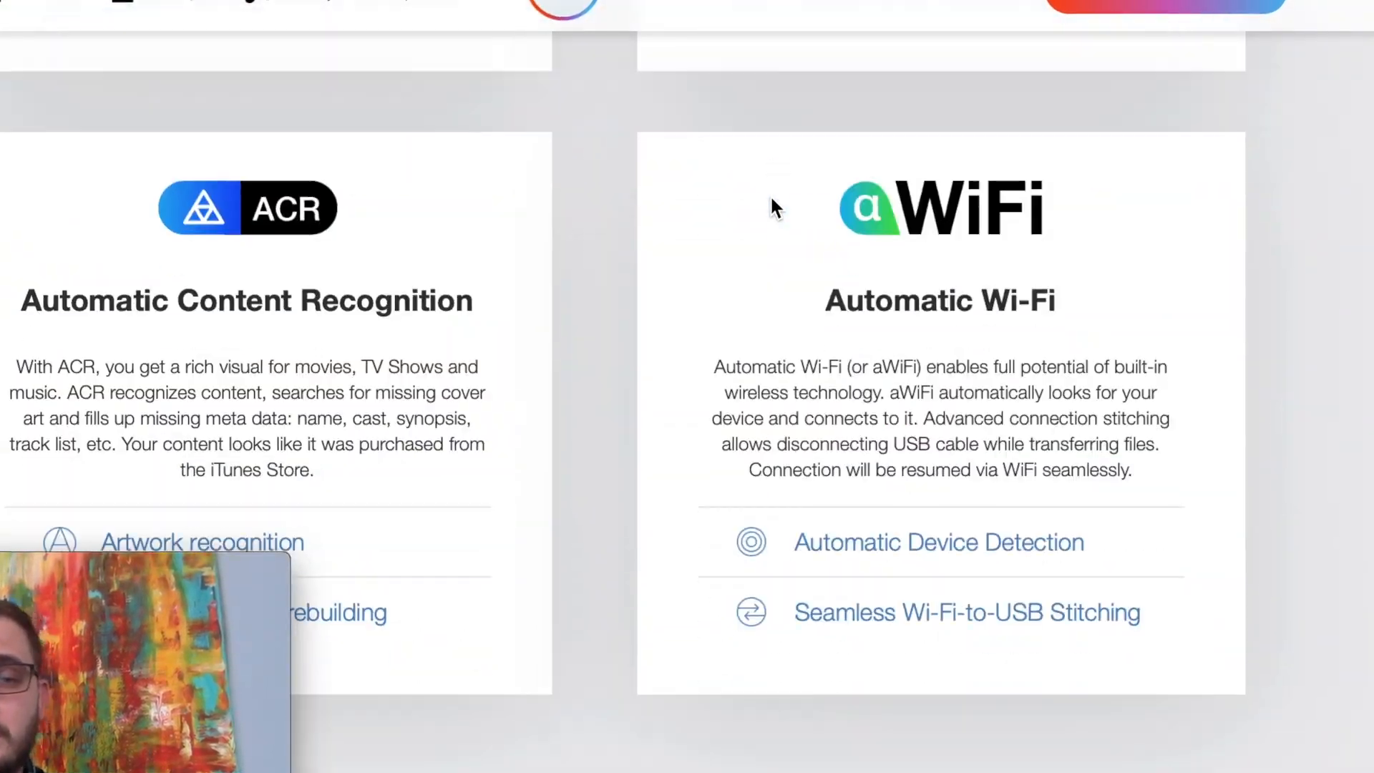
scroll("down", 3)
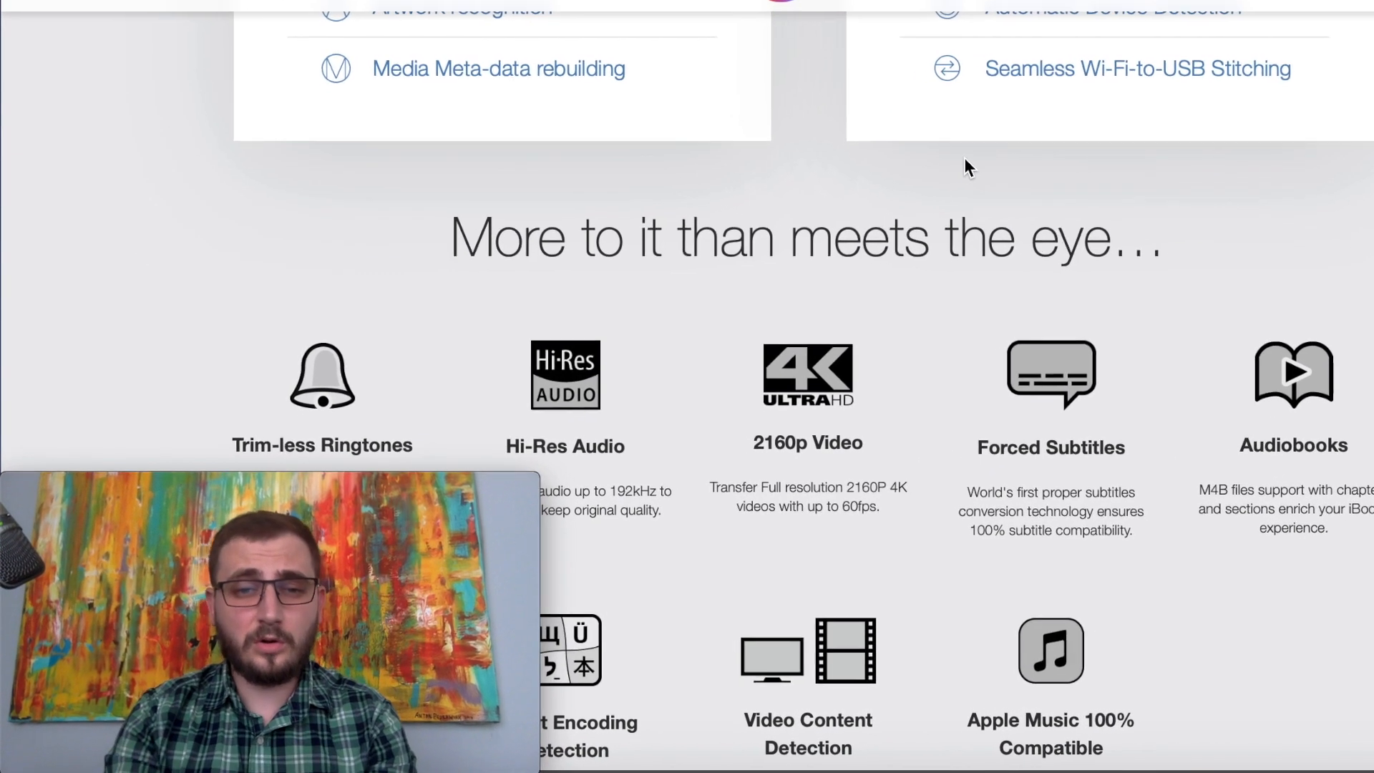
scroll("down", 3)
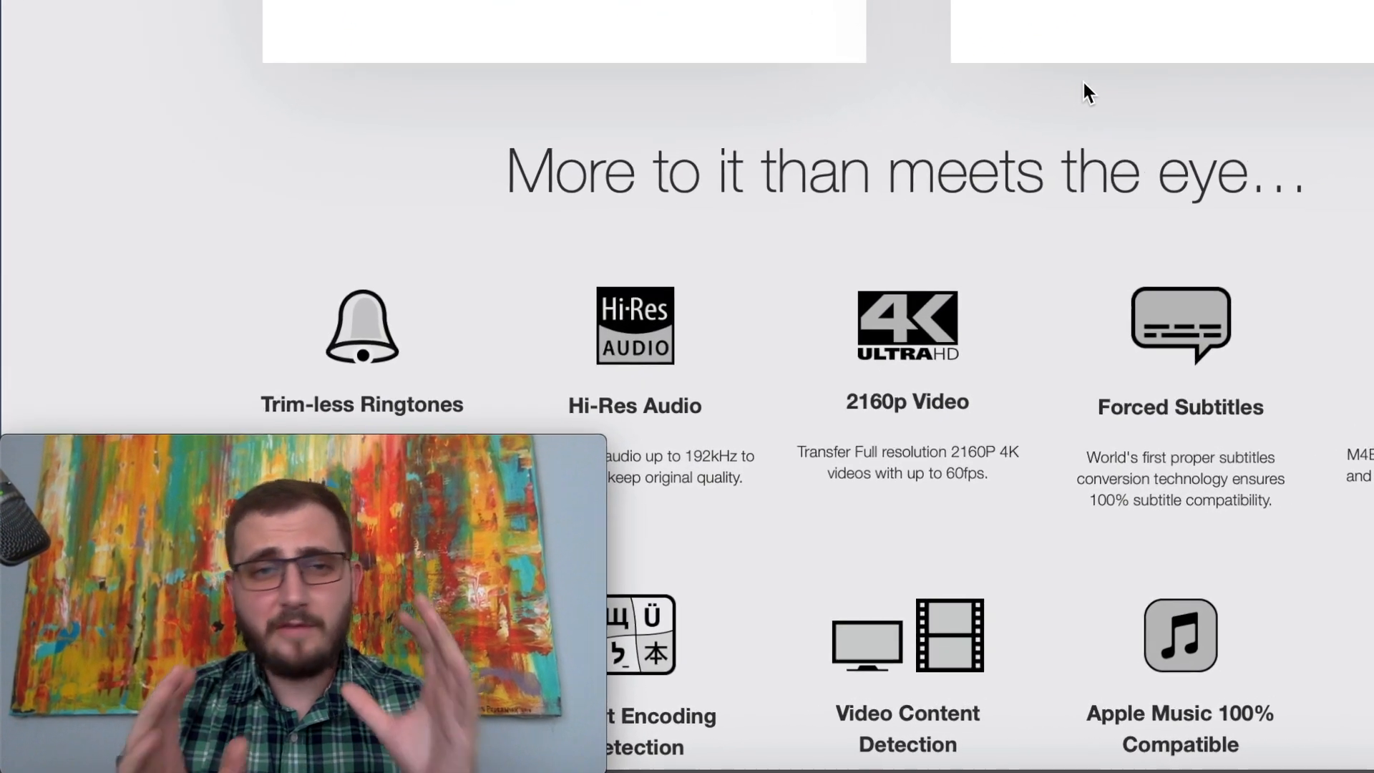